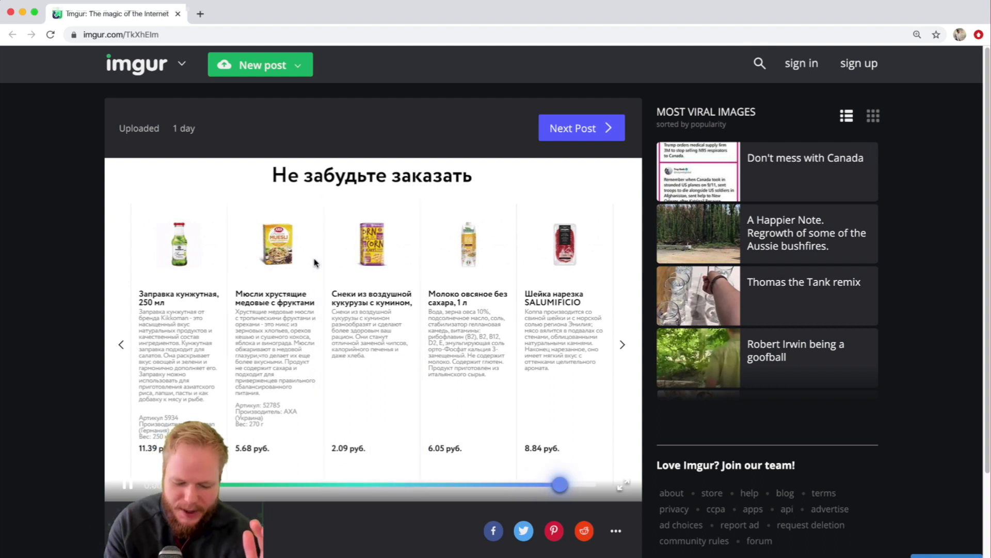
# Review the carousel demo video and inspect the pricing cards' sizes and positions
pyautogui.moveTo(560, 484); pyautogui.dragTo(316, 485)
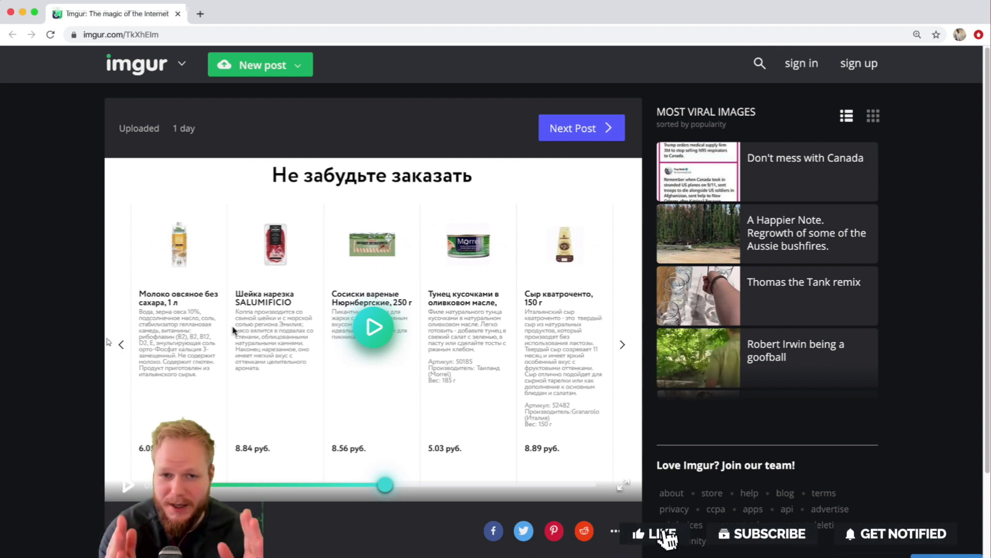
pyautogui.click(658, 532)
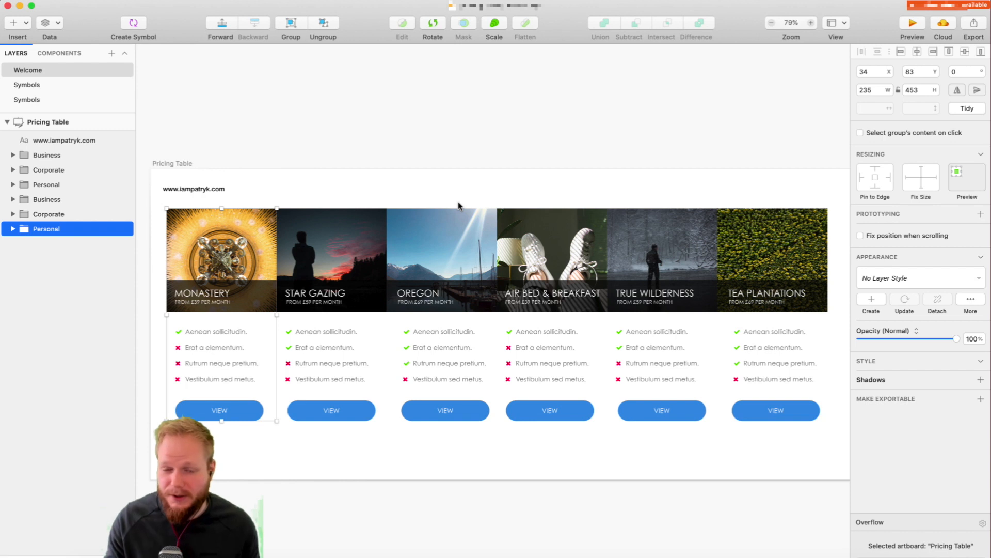
pyautogui.click(331, 259)
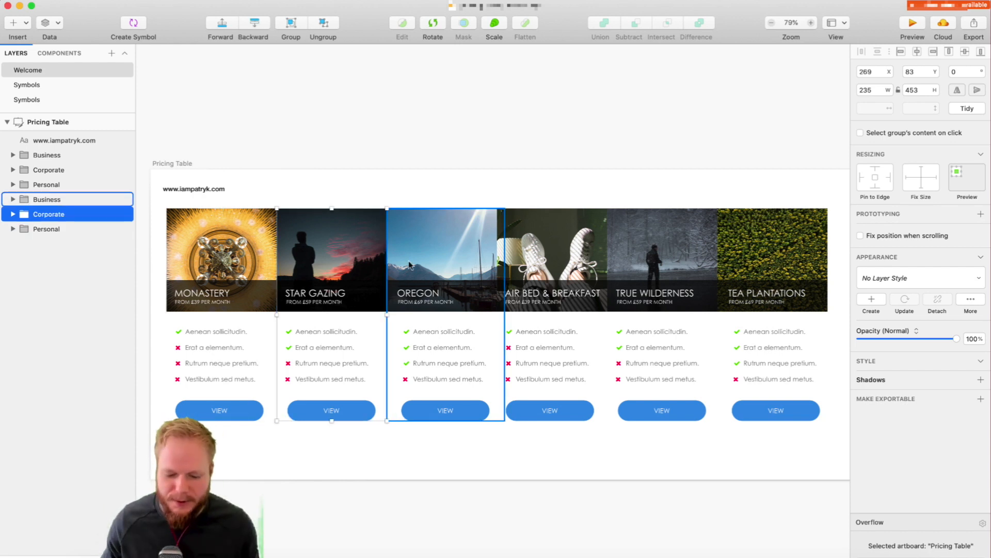
pyautogui.click(331, 259)
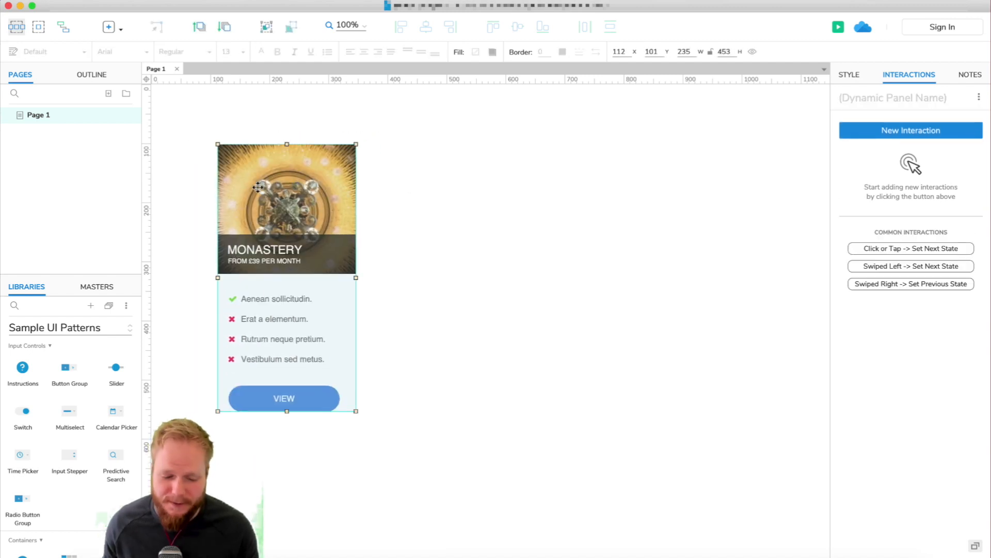
pyautogui.moveTo(442, 371)
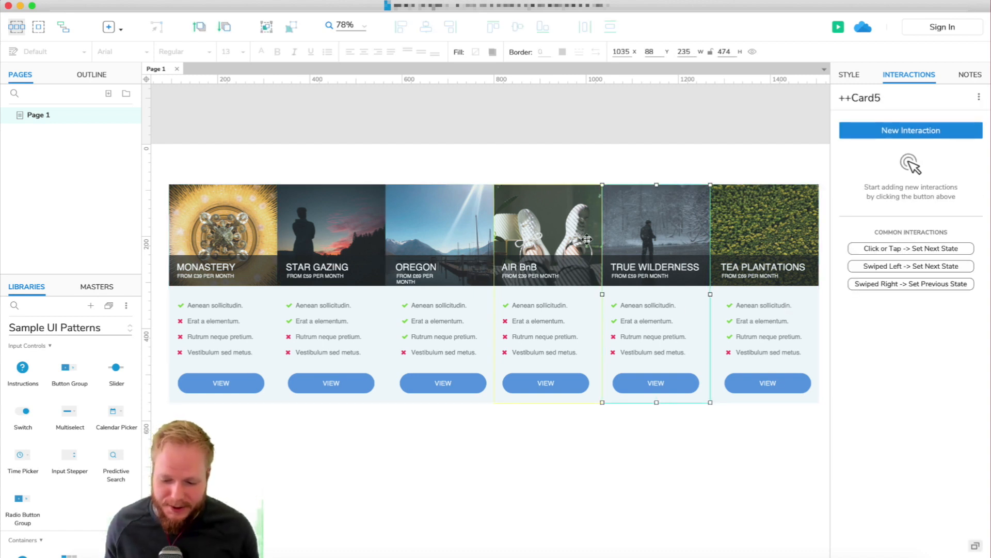
pyautogui.click(222, 234)
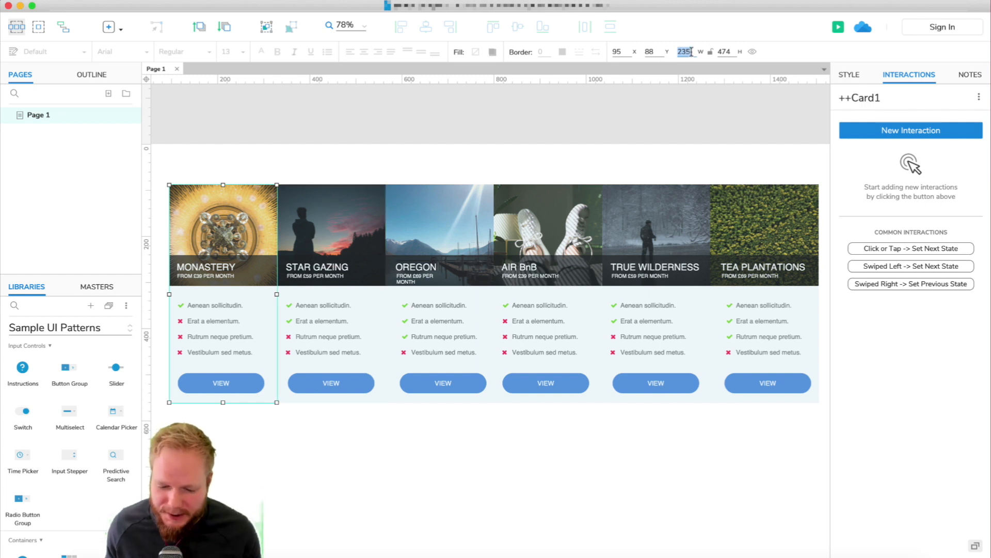
pyautogui.moveTo(584, 441)
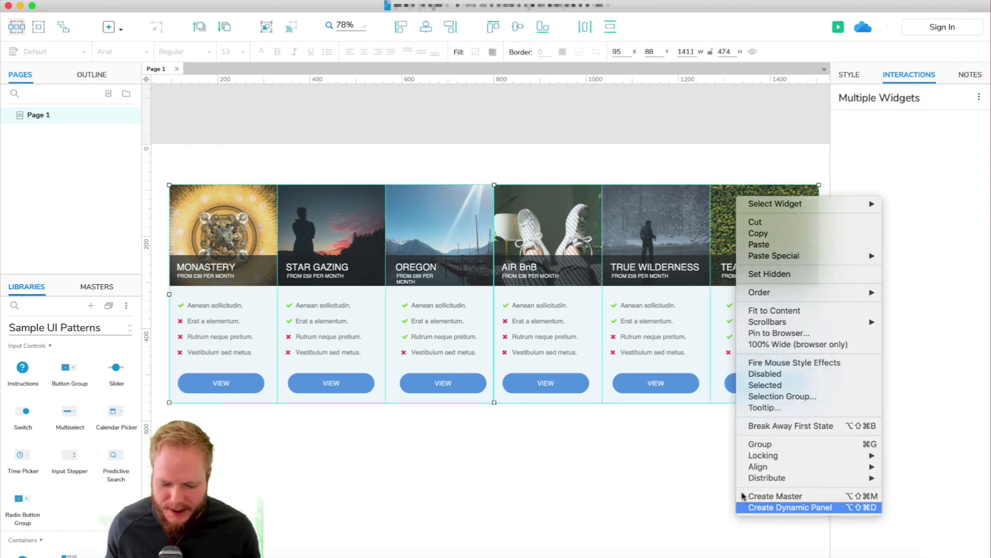
# Turn the six selected pricing cards into one dynamic panel named Container
pyautogui.click(788, 507)
pyautogui.write('++Container')
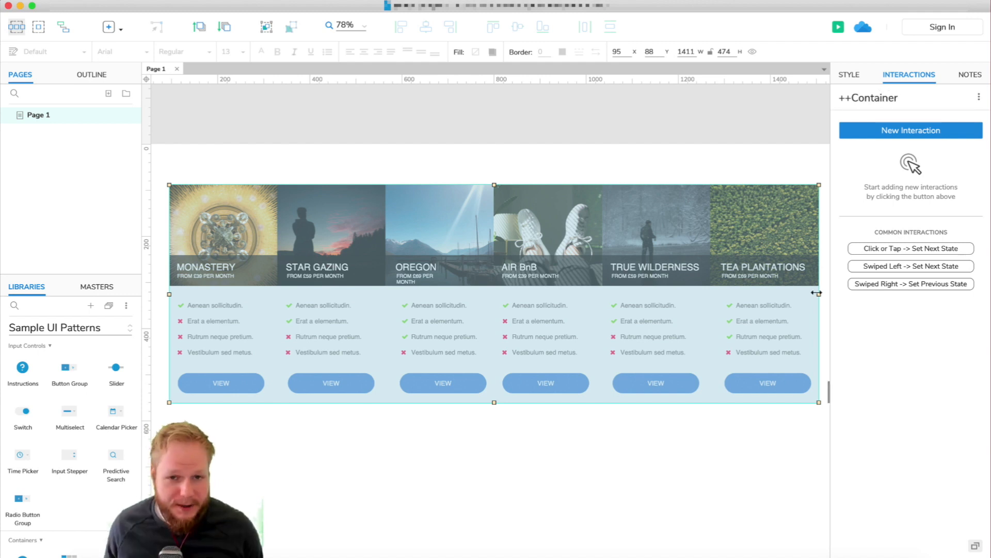
# Drag the Container's right edge left until it fits exactly three 235 px cards
pyautogui.moveTo(818, 293); pyautogui.dragTo(791, 293)
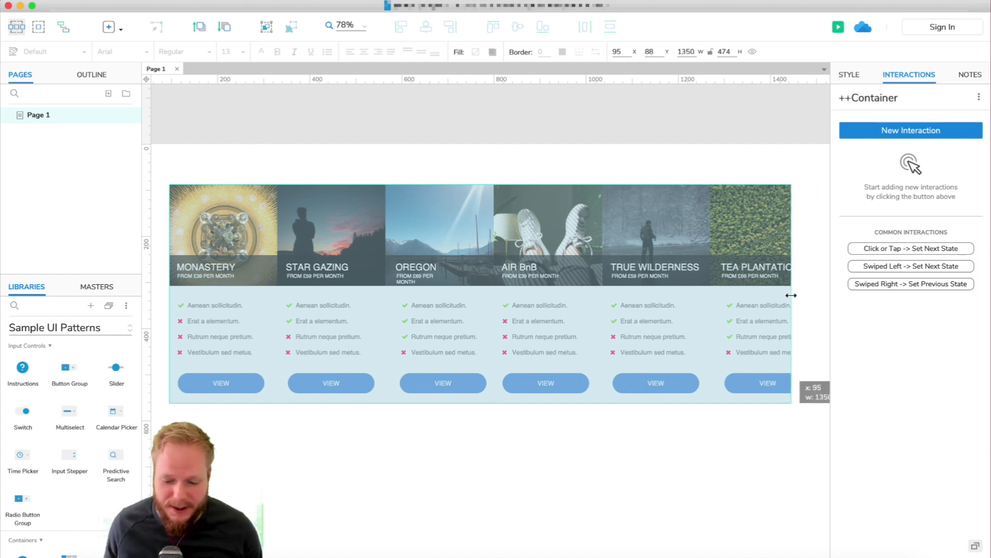
pyautogui.moveTo(791, 295); pyautogui.dragTo(736, 294)
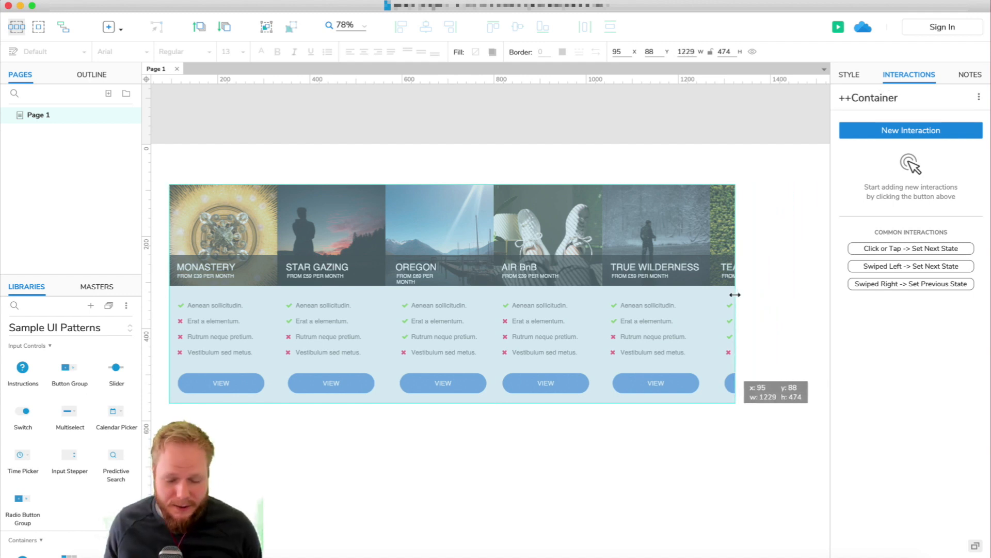
pyautogui.moveTo(735, 294); pyautogui.dragTo(642, 294)
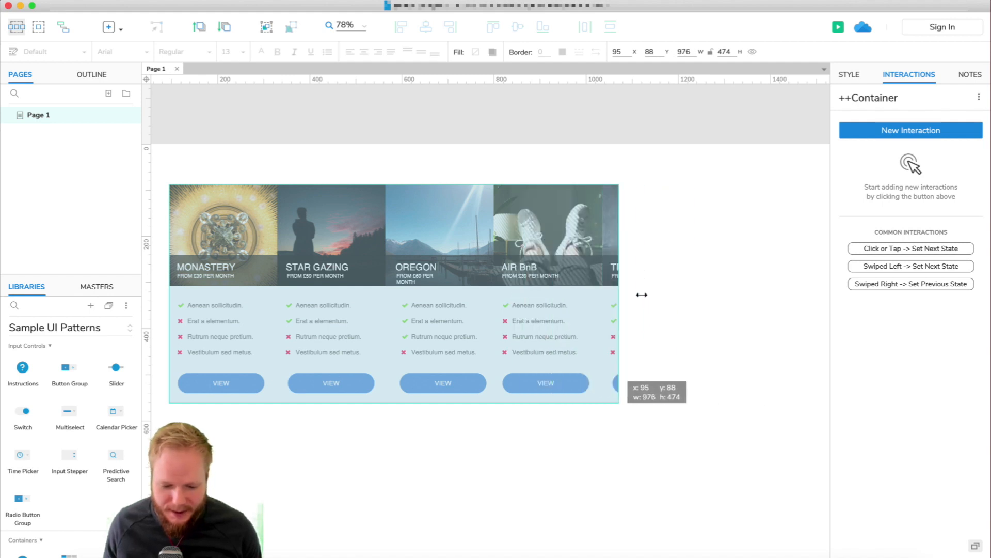
pyautogui.moveTo(618, 294); pyautogui.dragTo(600, 293)
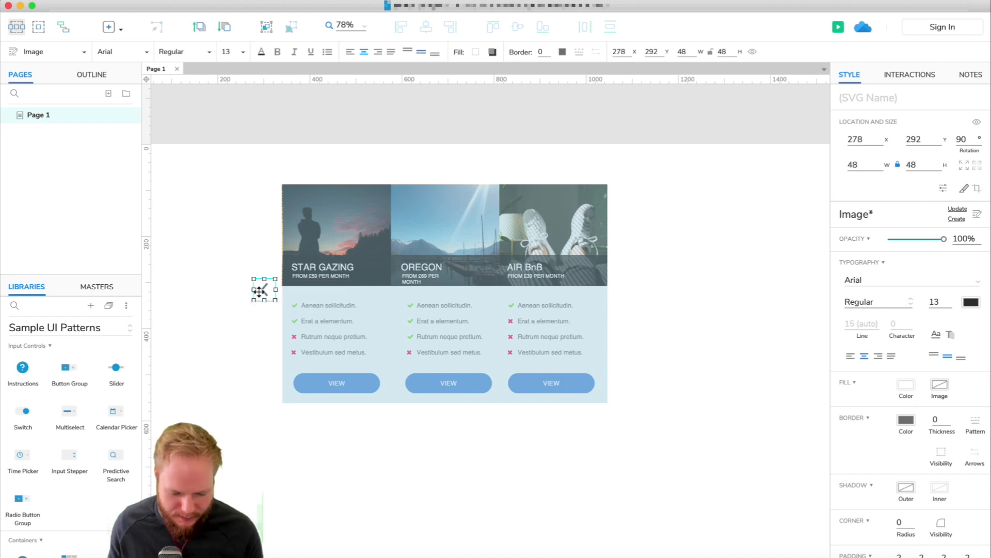
# Copy the chevron to the right side of the cards and align it
pyautogui.moveTo(263, 289); pyautogui.dragTo(626, 285)
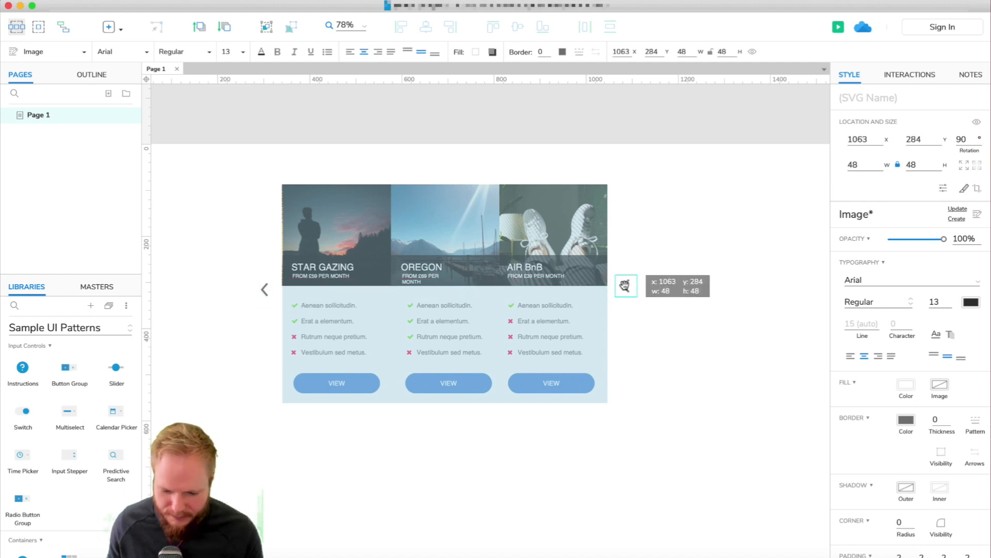
pyautogui.moveTo(625, 285); pyautogui.dragTo(626, 281)
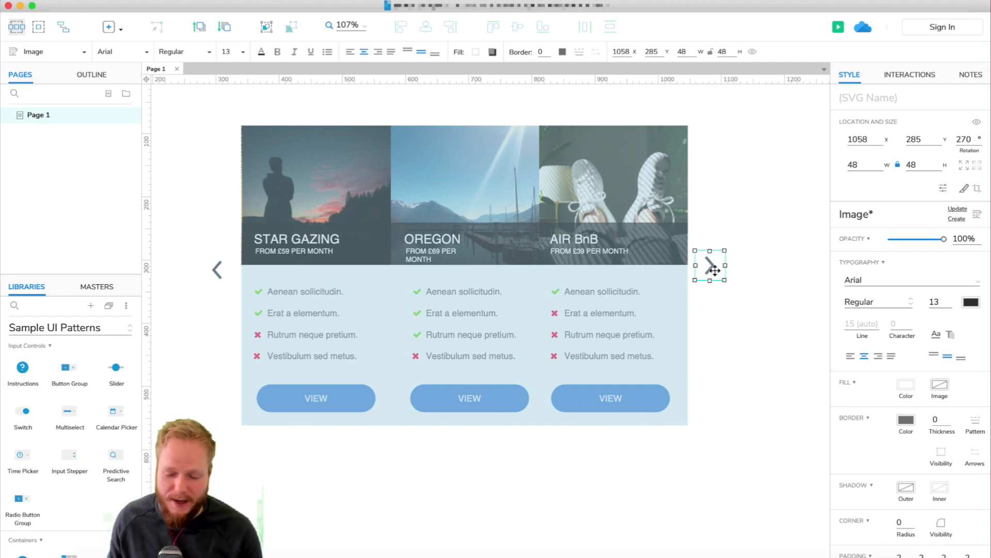
pyautogui.moveTo(34, 303)
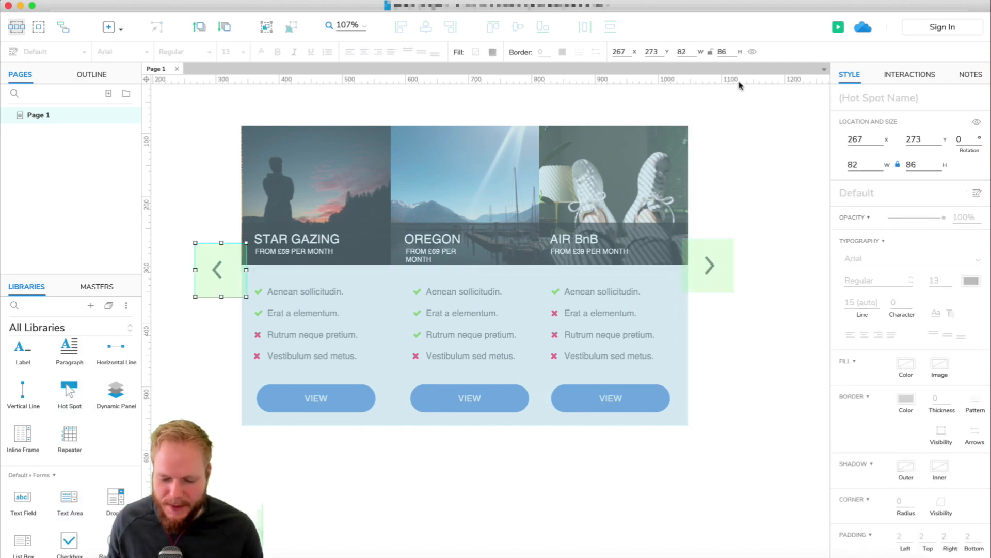
# Give the left hotspot a Click or Tap interaction with a Move action targeting Content
pyautogui.click(909, 74)
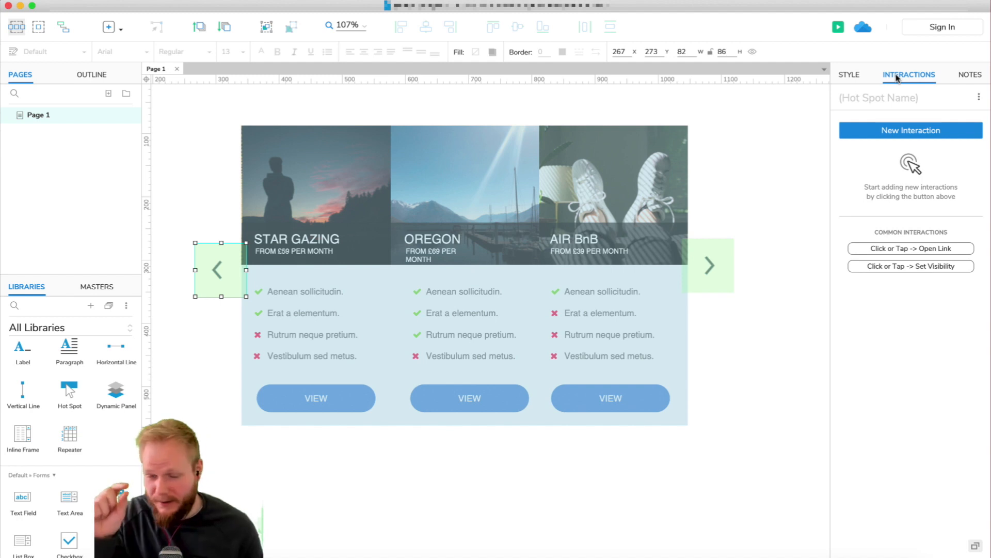
pyautogui.click(910, 130)
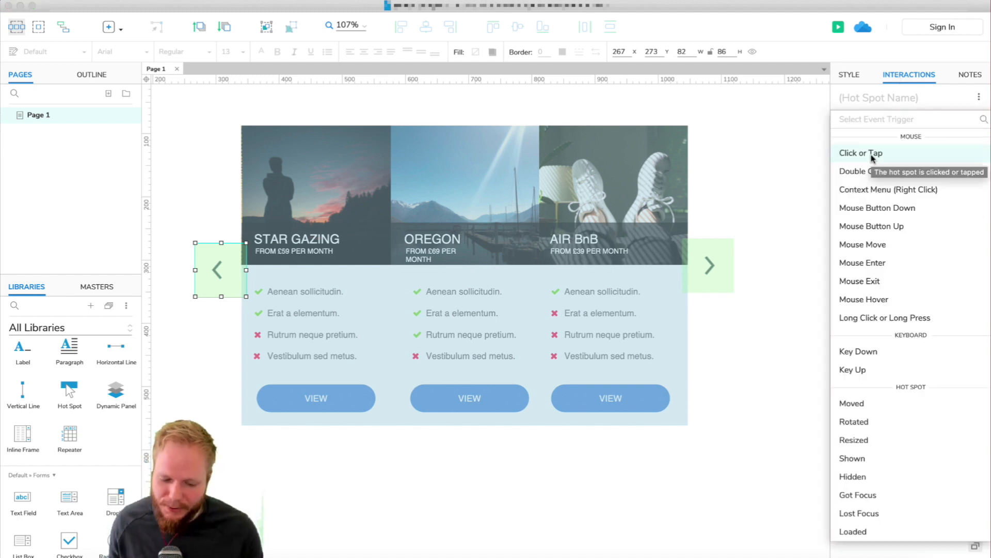
pyautogui.click(860, 152)
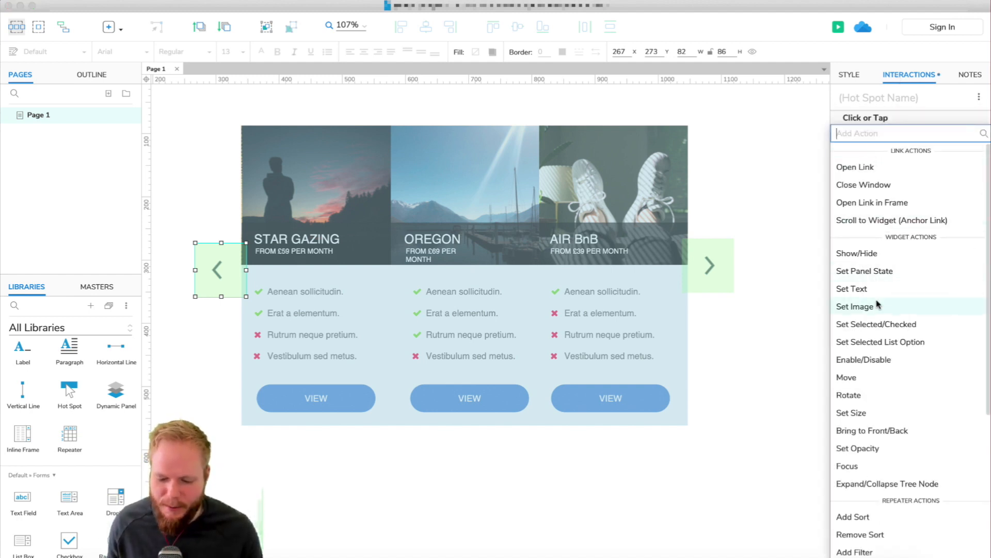
pyautogui.click(847, 377)
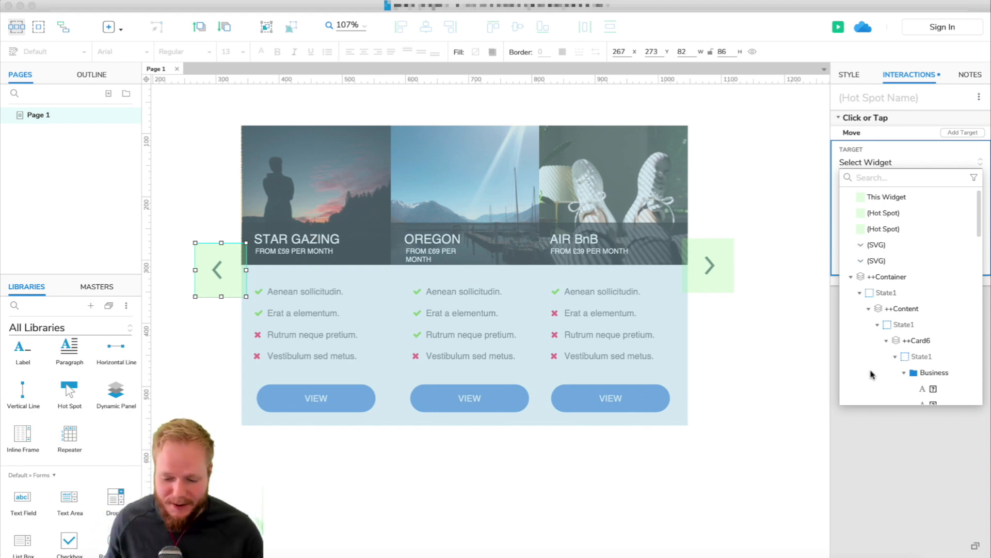
pyautogui.moveTo(502, 191)
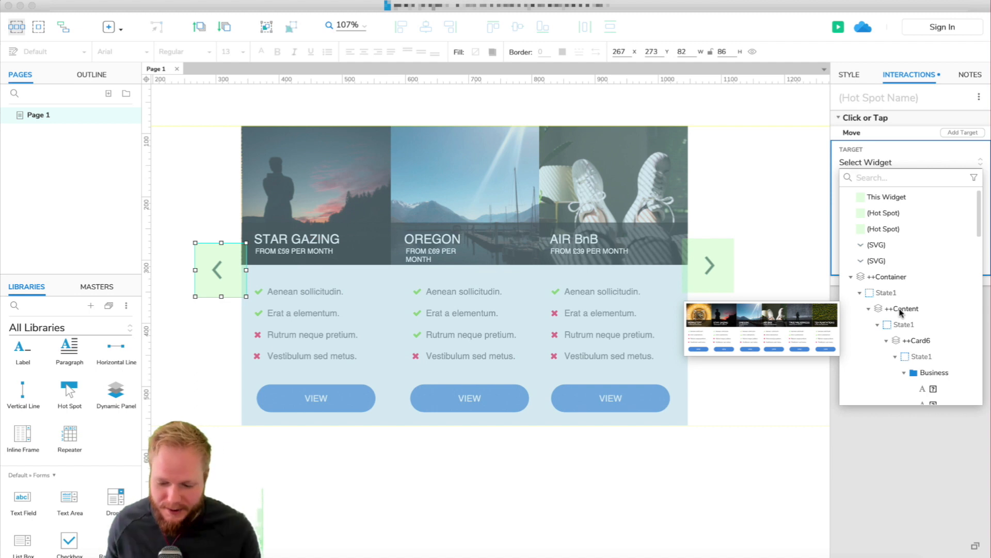
pyautogui.click(903, 309)
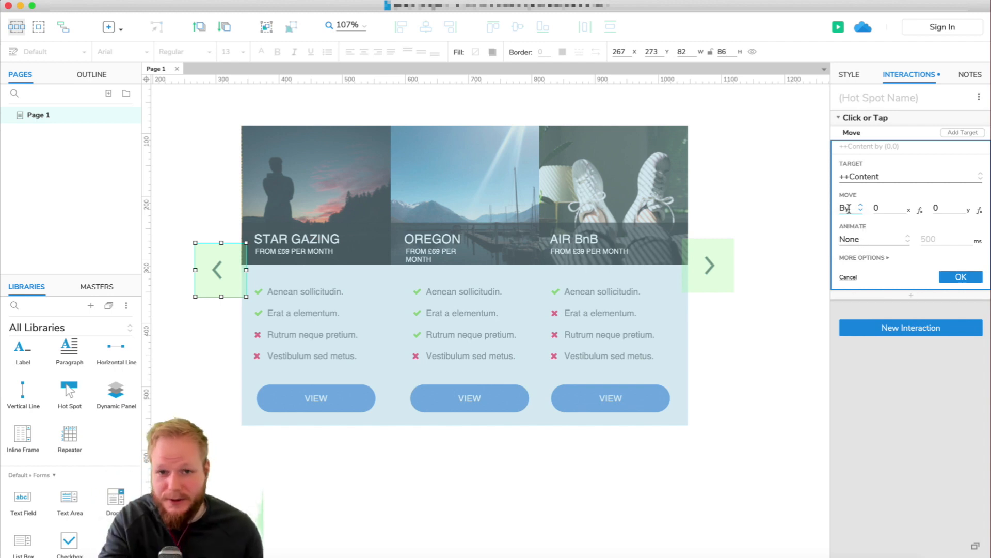
# Set the Move action to X -235 with Ease In Out Cubic animation
pyautogui.click(885, 208)
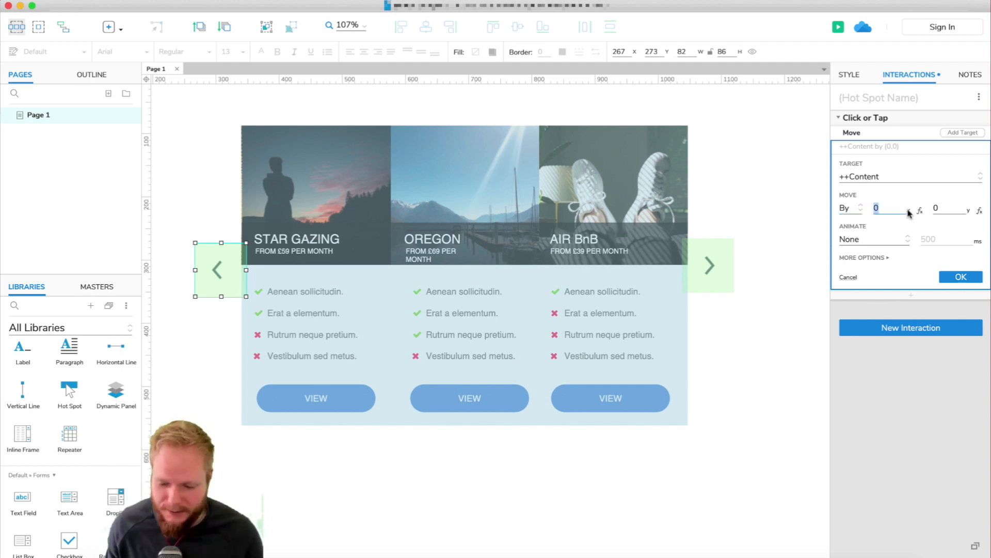
pyautogui.click(881, 209)
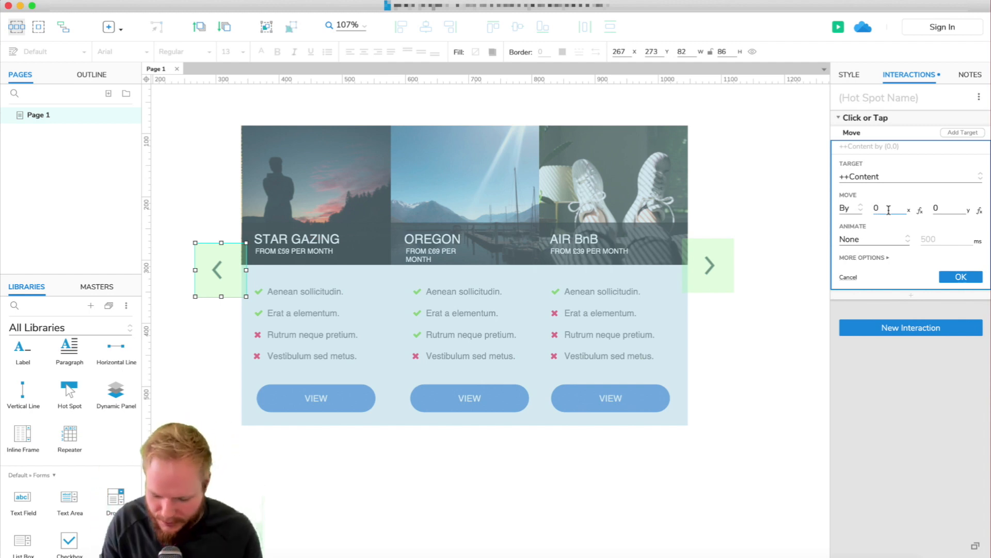
pyautogui.write('-235')
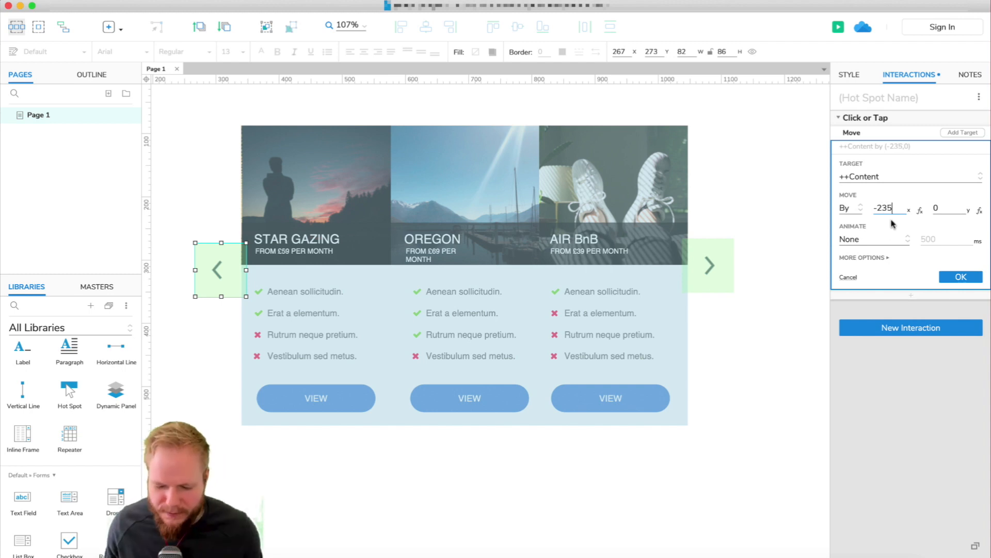
pyautogui.click(873, 239)
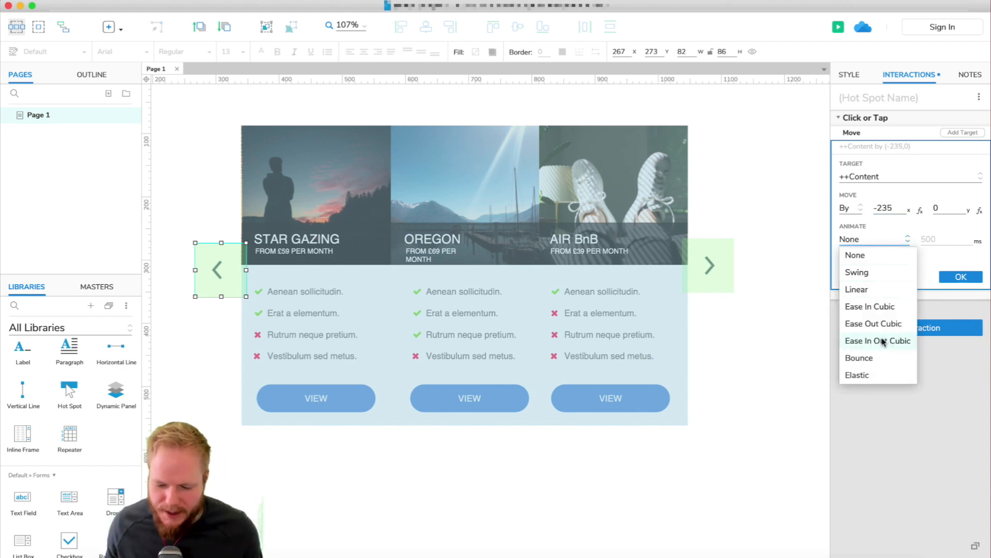
pyautogui.click(878, 340)
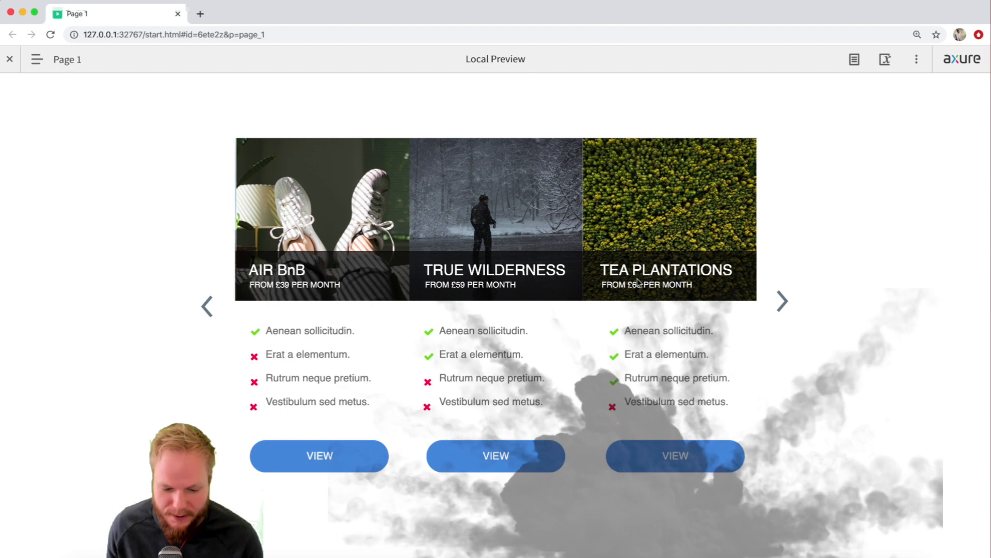
pyautogui.click(207, 306)
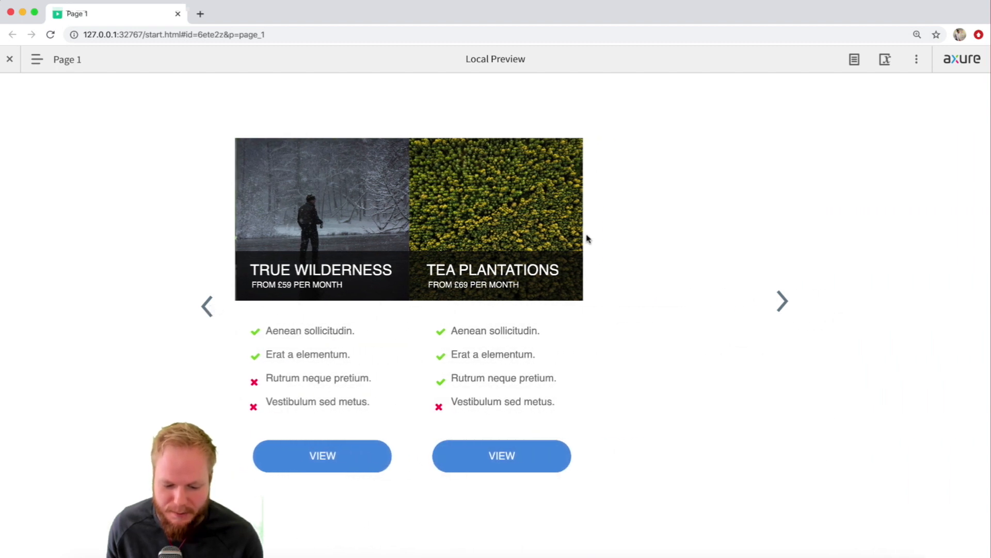
pyautogui.moveTo(749, 454)
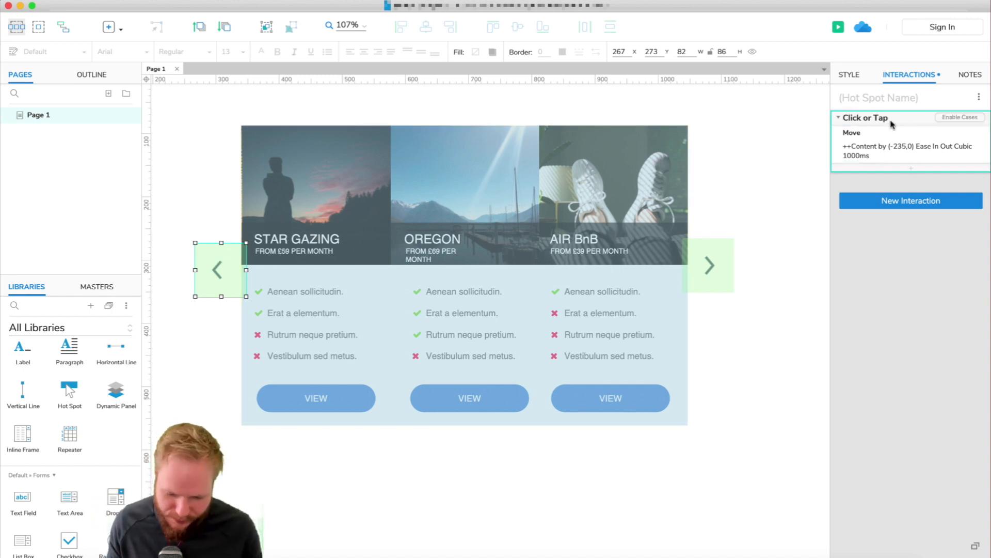
# Paste the Move interaction onto the right hotspot with X changed to 235
pyautogui.click(709, 265)
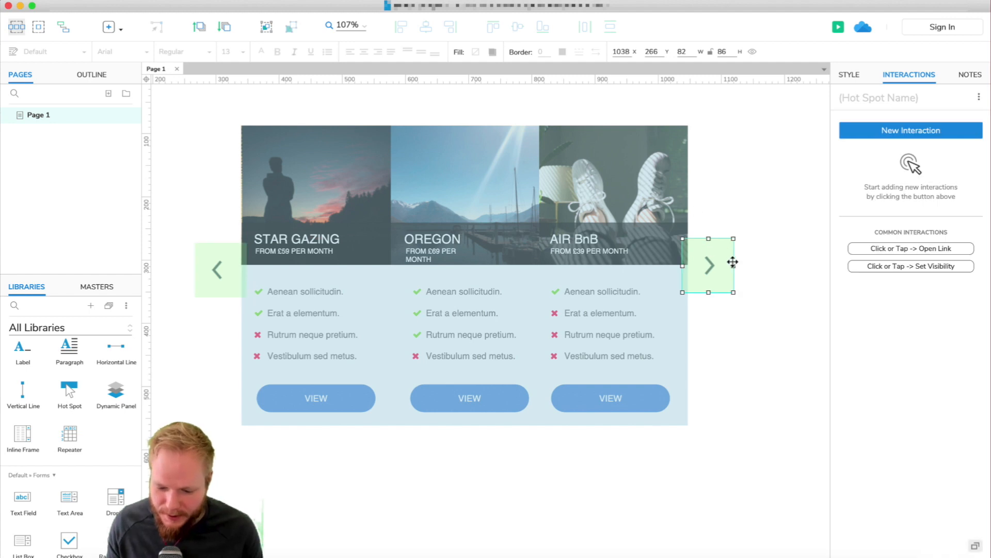
pyautogui.click(910, 130)
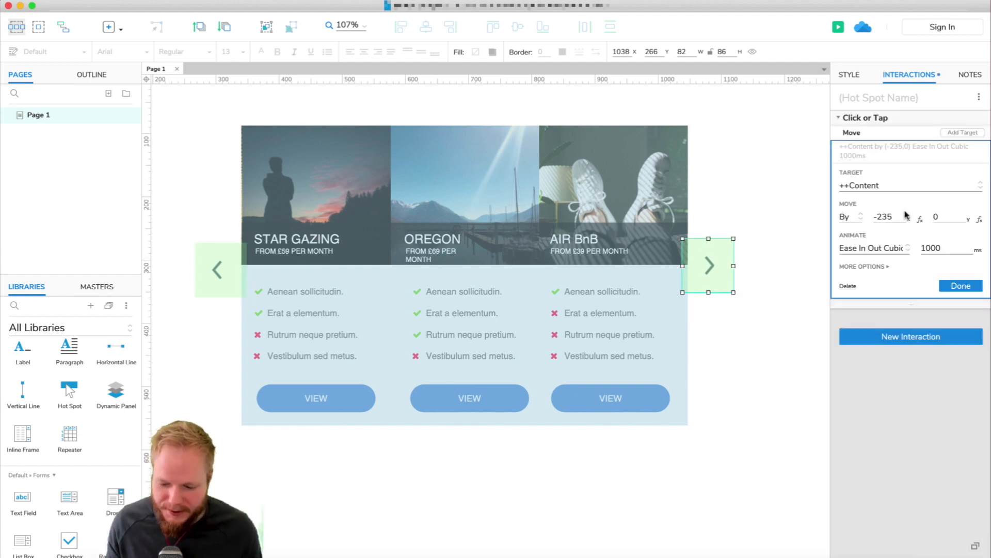
pyautogui.click(885, 216)
pyautogui.write('235')
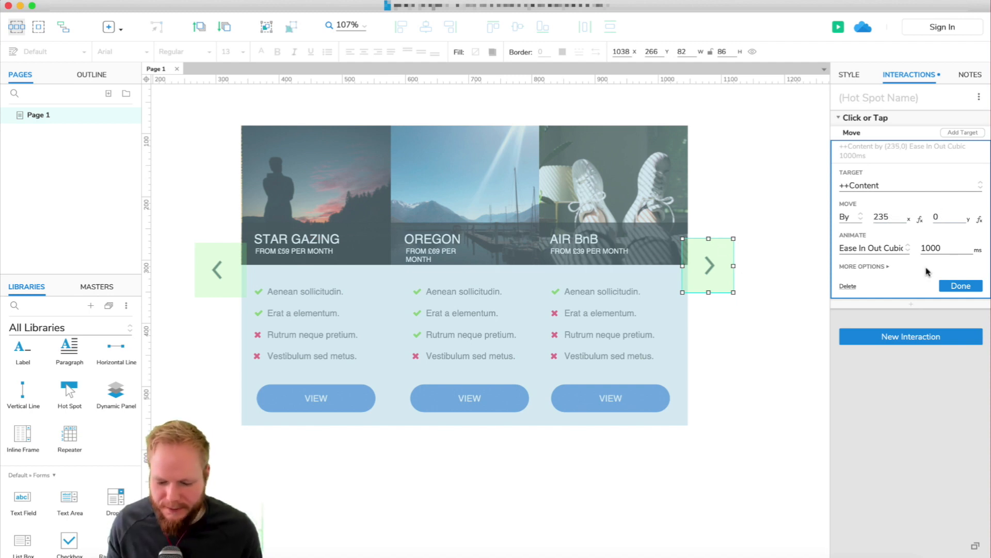
pyautogui.click(960, 285)
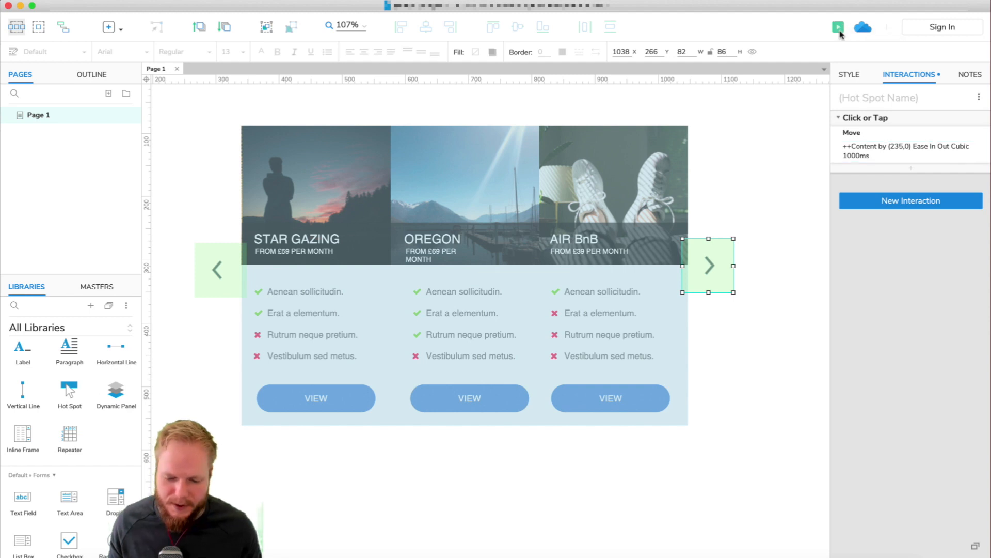
# Preview the prototype and click both chevrons to slide the cards back and forth
pyautogui.click(838, 26)
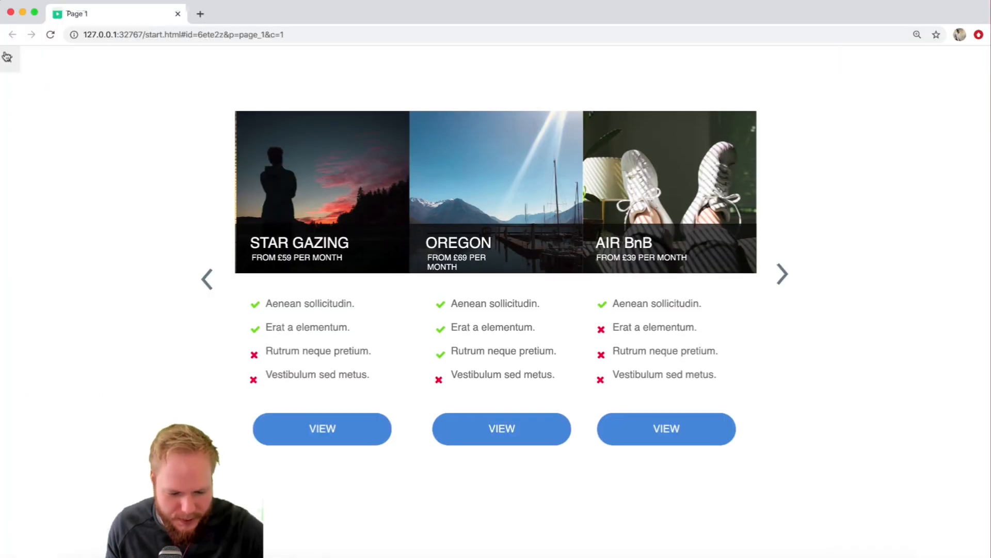
pyautogui.click(782, 274)
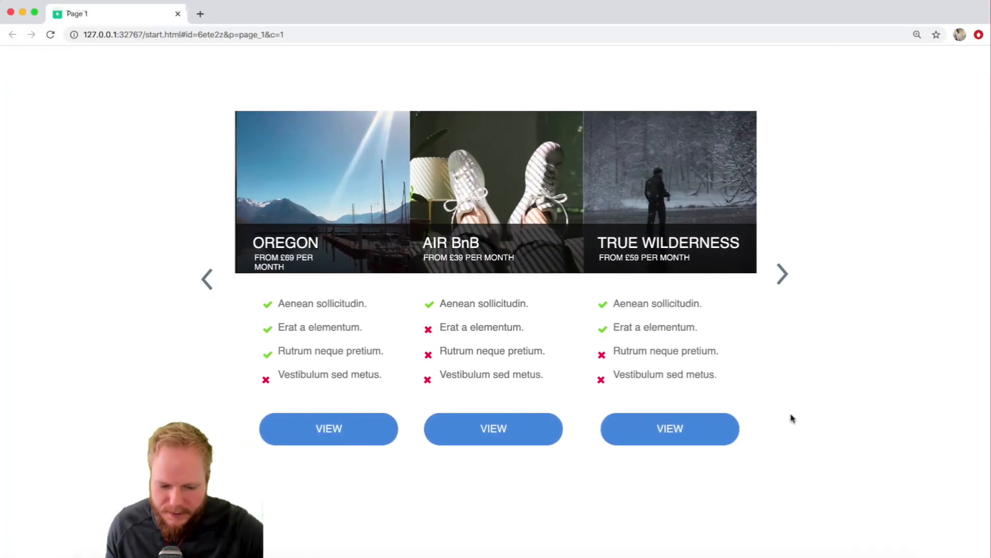
pyautogui.click(207, 279)
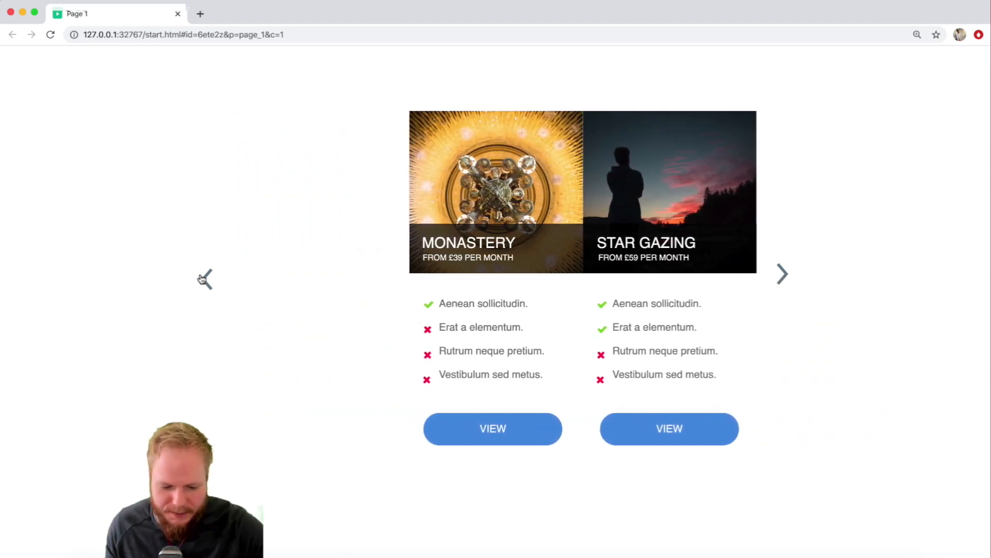
pyautogui.click(781, 274)
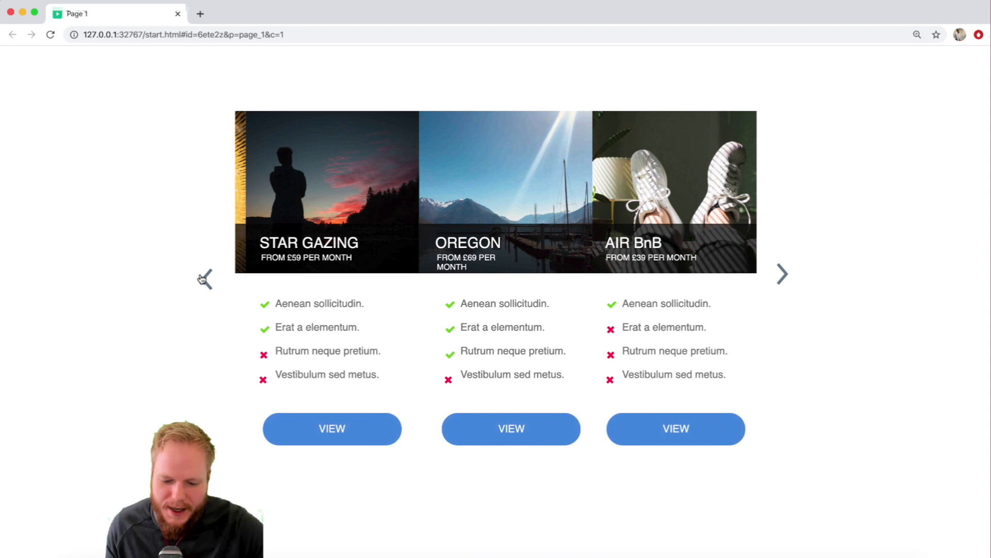
pyautogui.click(782, 274)
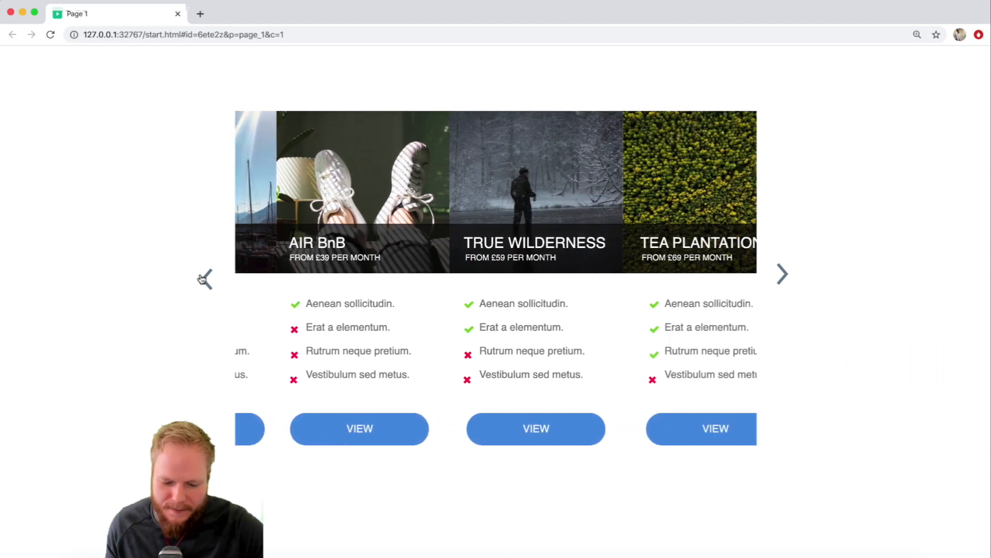
pyautogui.click(206, 279)
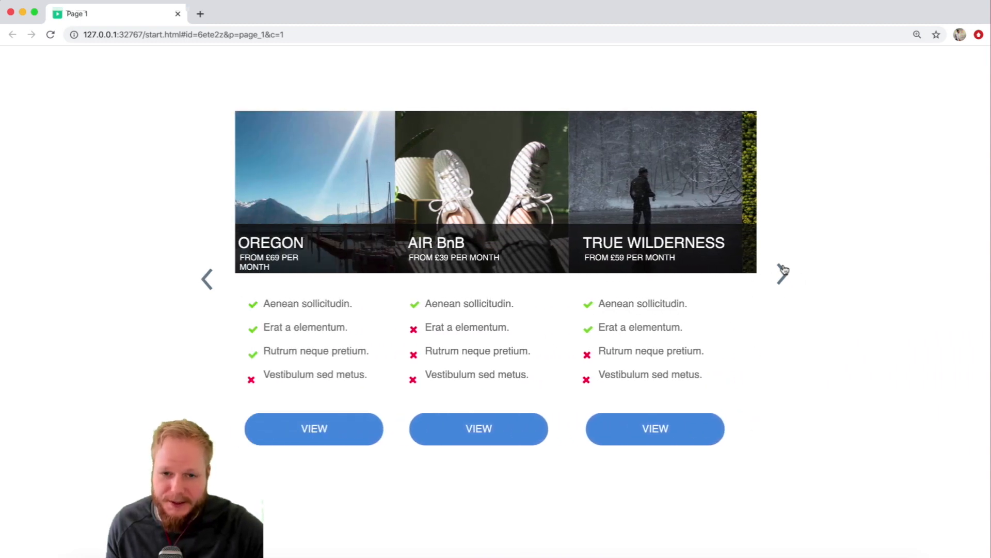
pyautogui.click(209, 278)
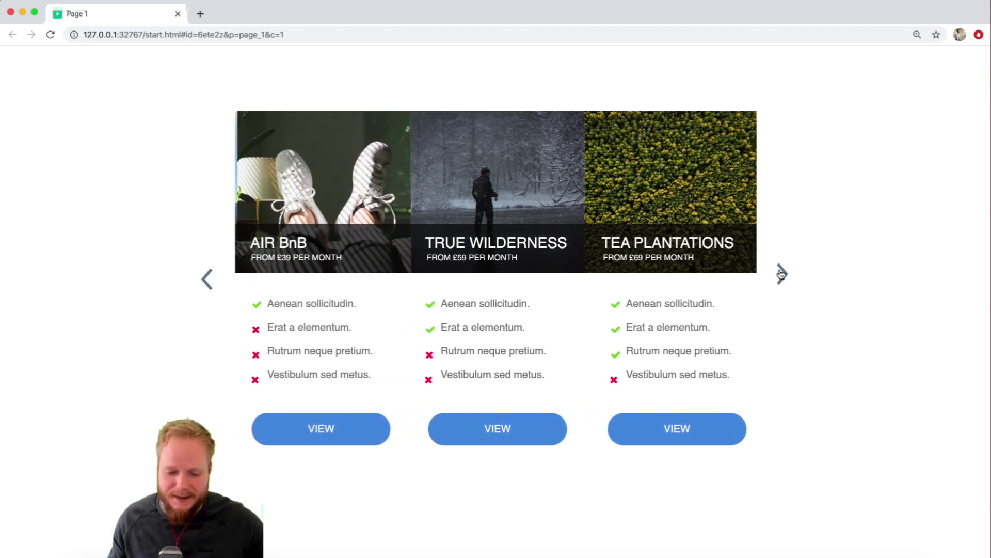
pyautogui.click(208, 279)
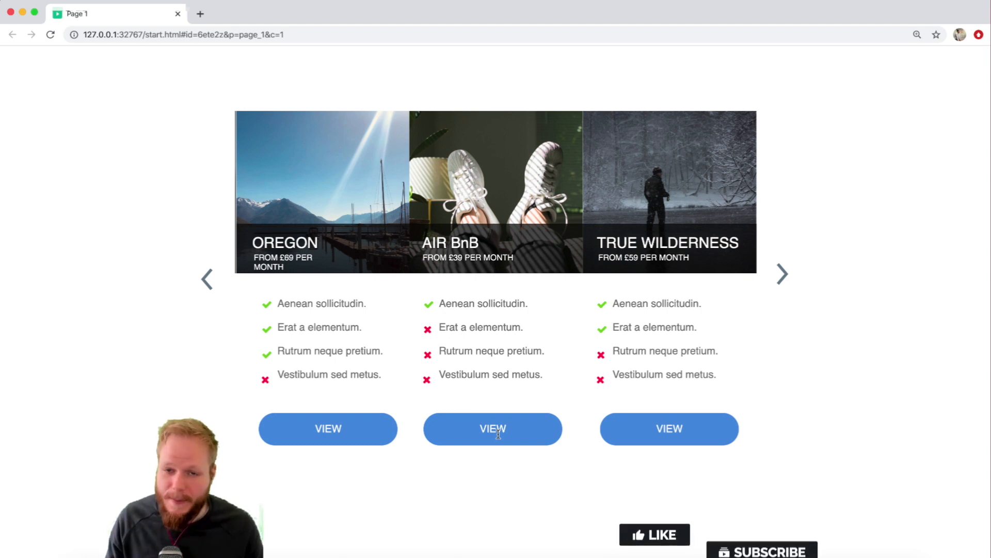
pyautogui.click(655, 534)
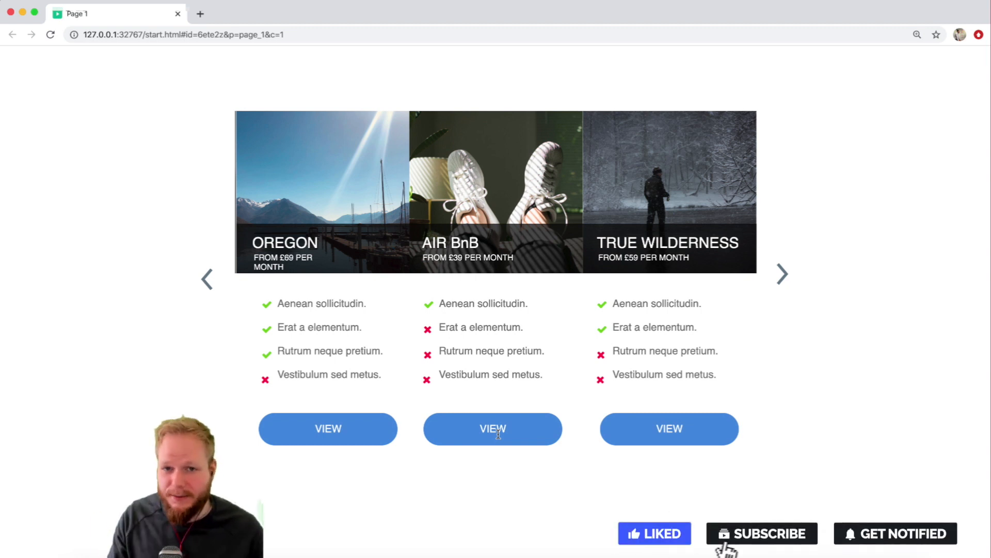
pyautogui.click(761, 532)
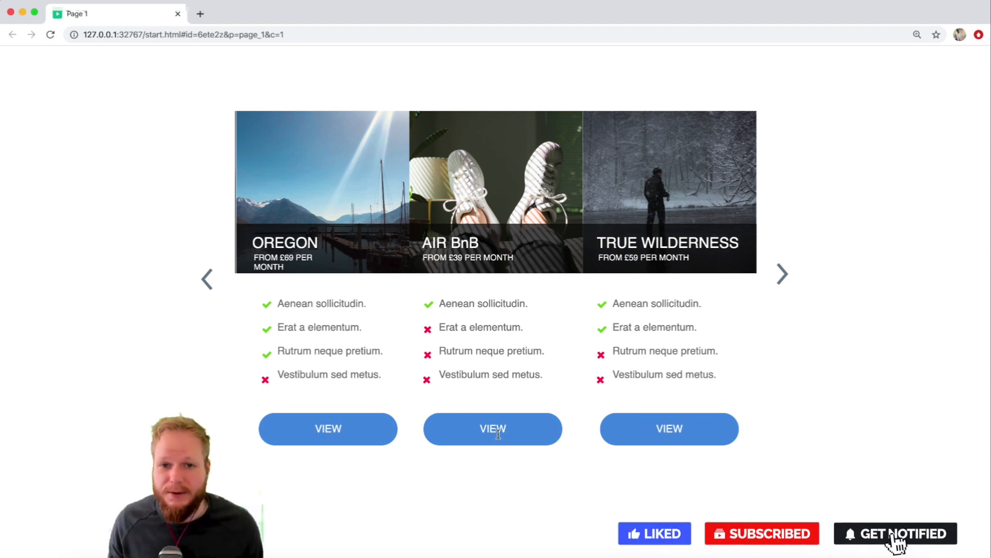
pyautogui.click(896, 533)
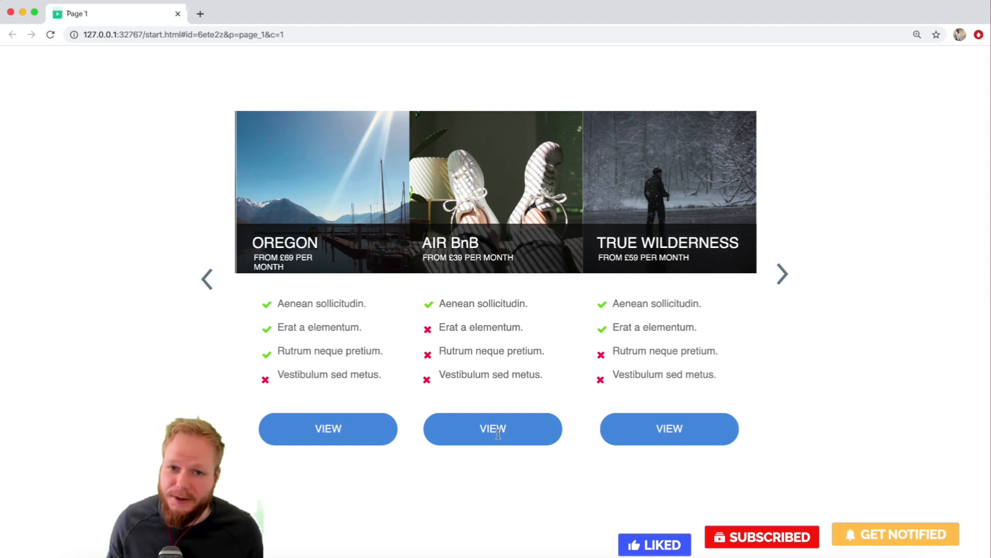